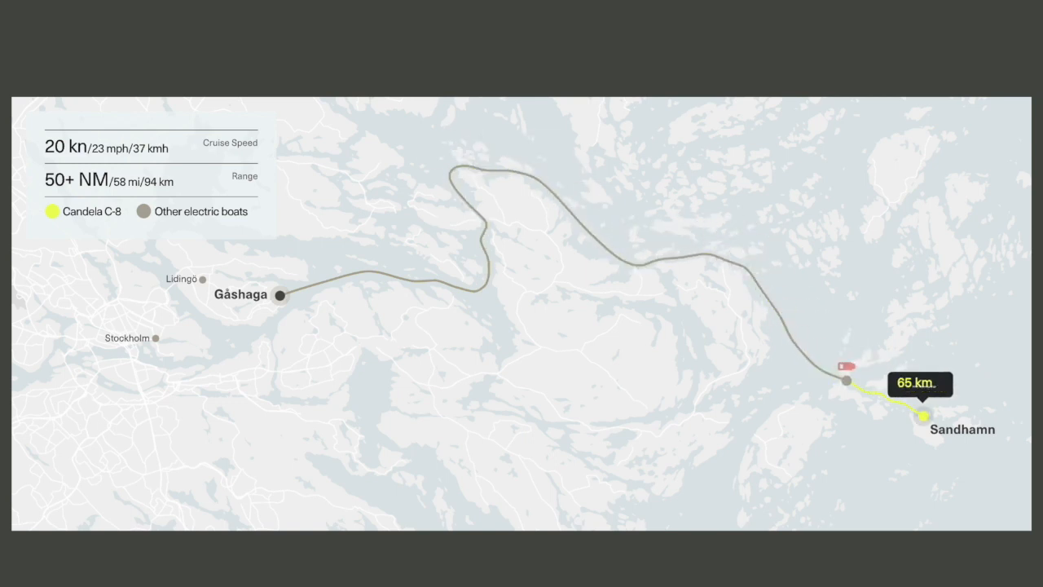
scroll(down, 3)
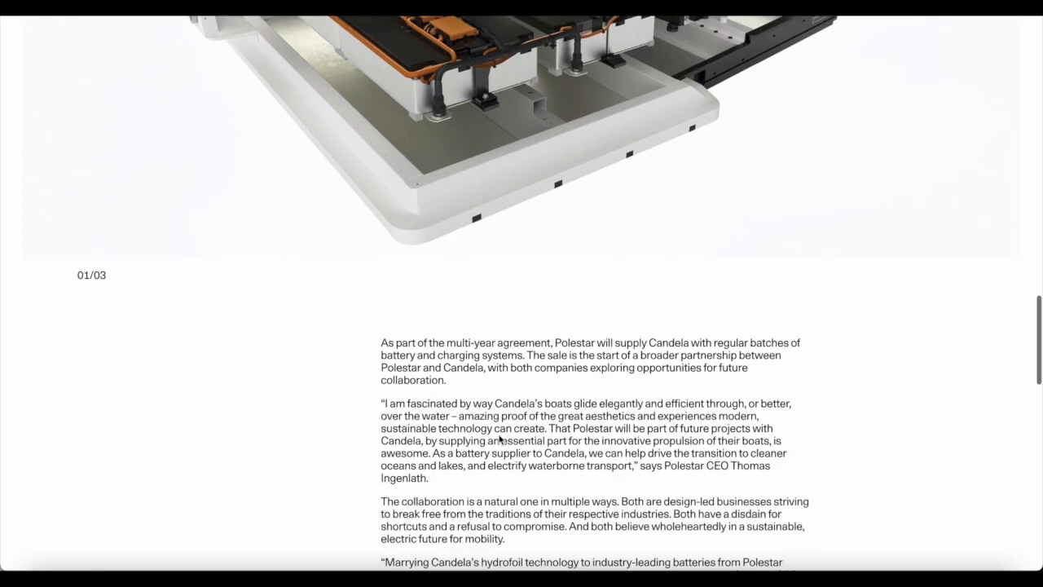
scroll(down, 3)
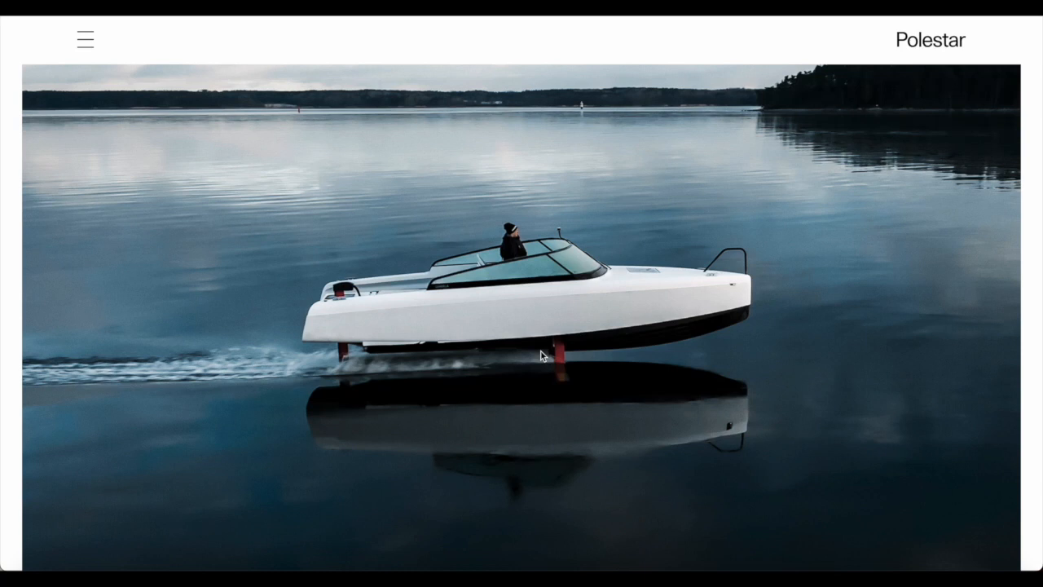
mouse_move(600, 376)
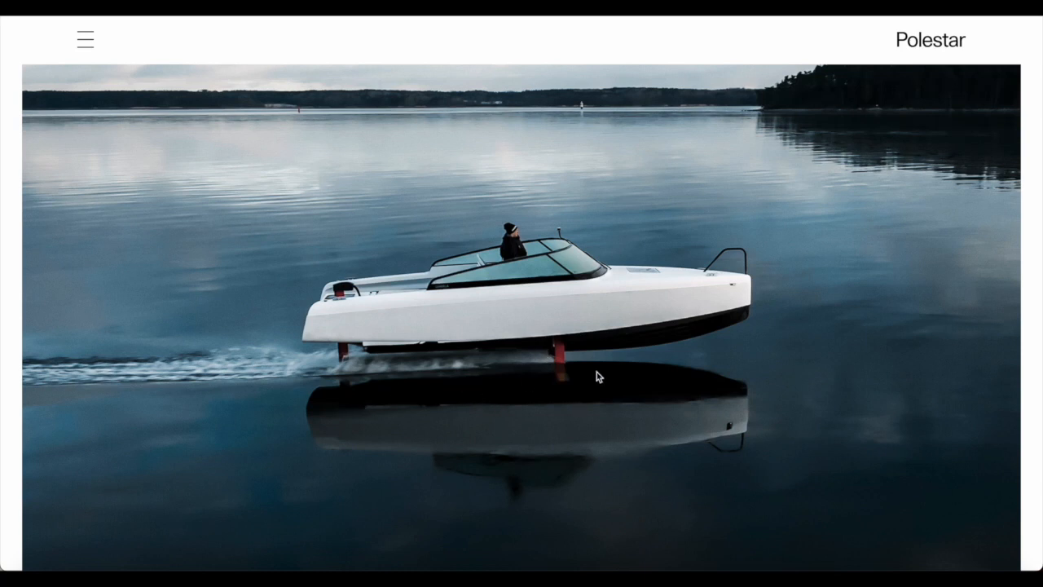